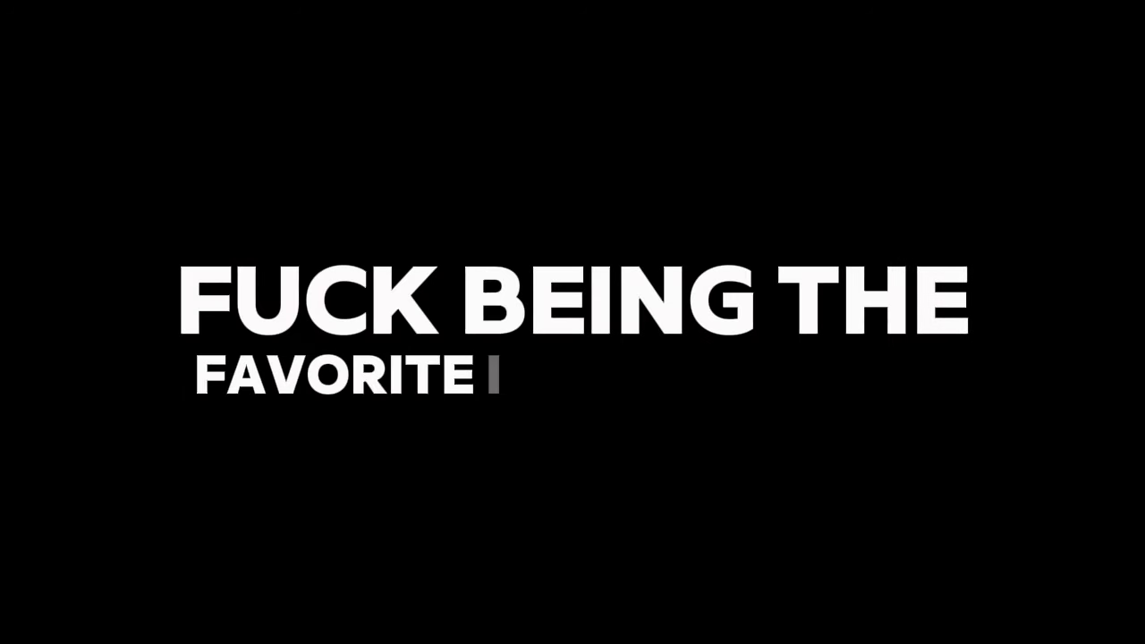
{"action": "type", "text": "I NEED PAYMENT"}
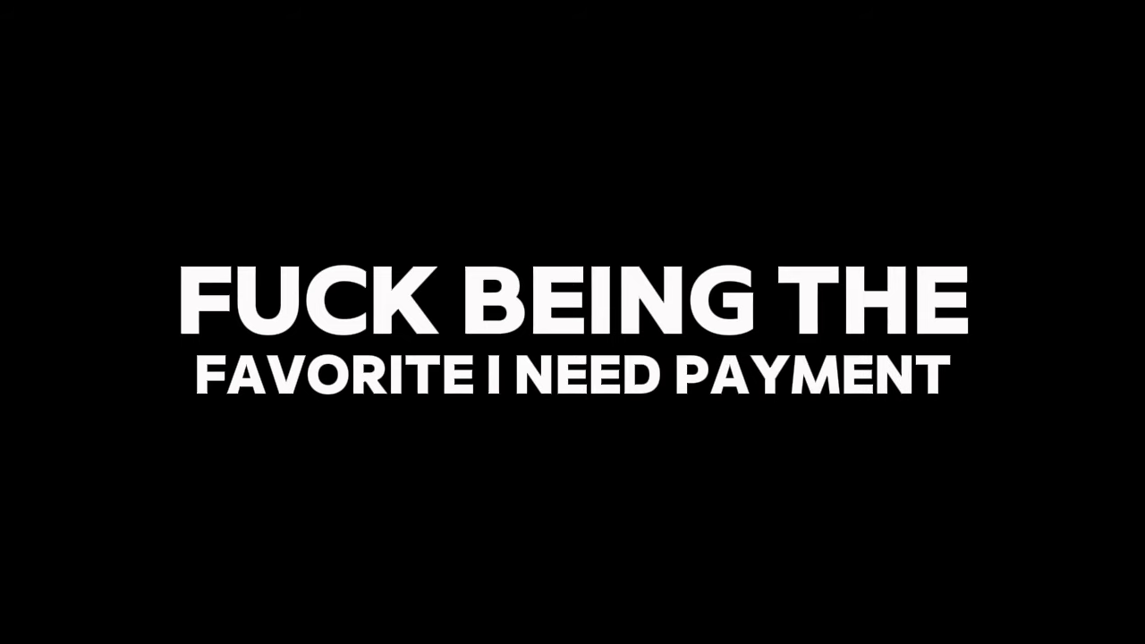